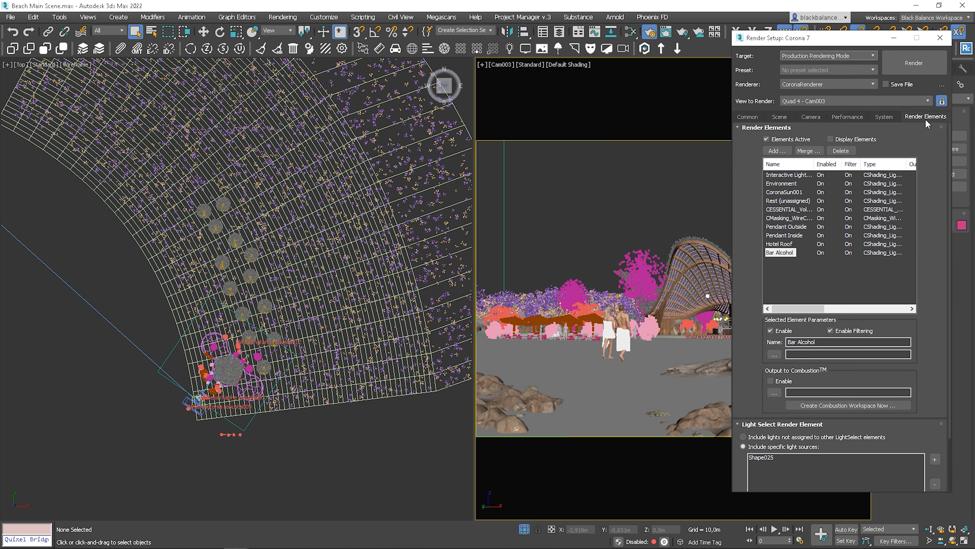
Step: Add a CGeometry_ZDepth render element and start a Corona Interactive render from the viewport
{"action": "left_click", "coordinate": [776, 150]}
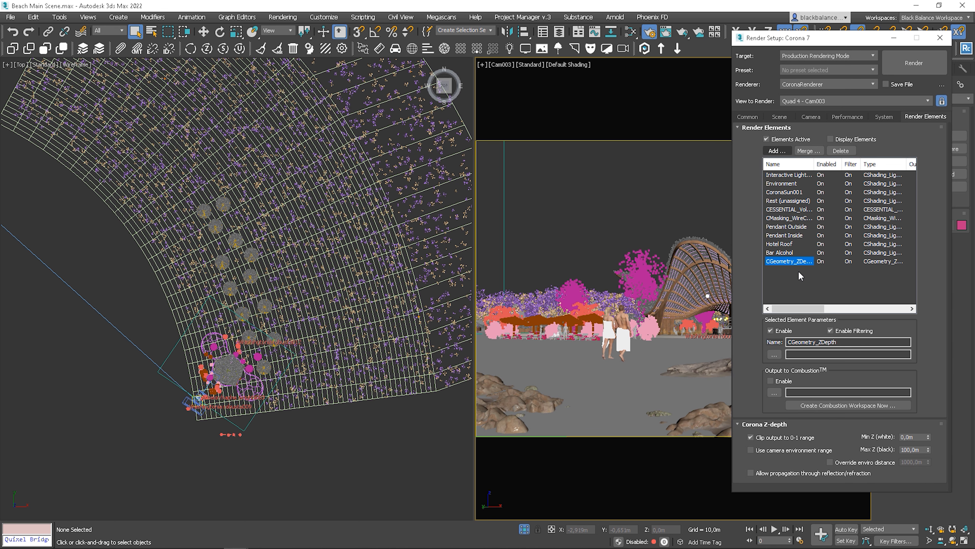
{"action": "right_click", "coordinate": [601, 206]}
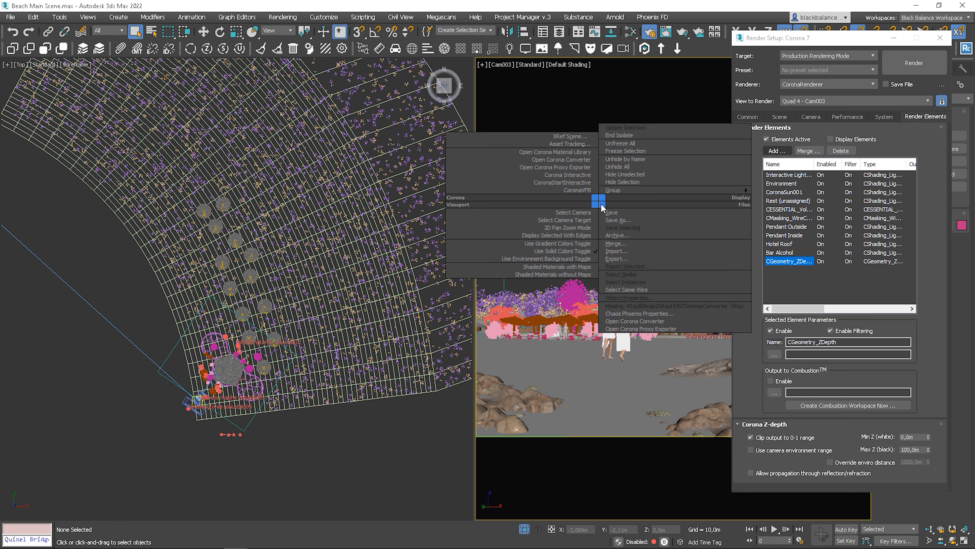
{"action": "left_click", "coordinate": [580, 189]}
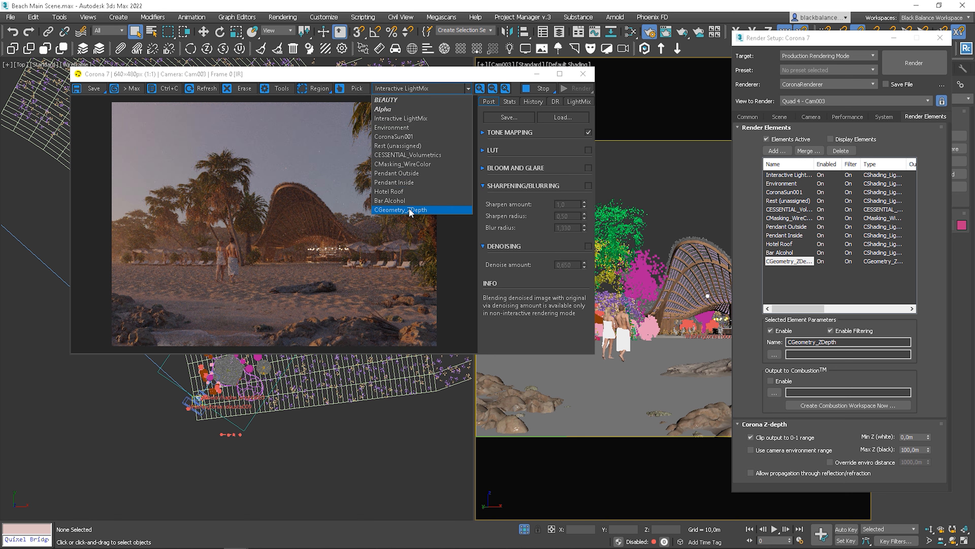
Step: Show the CGeometry_ZDepth channel unclipped, trying Max Z values of 200 m, 500 and 1000
{"action": "left_click", "coordinate": [401, 209]}
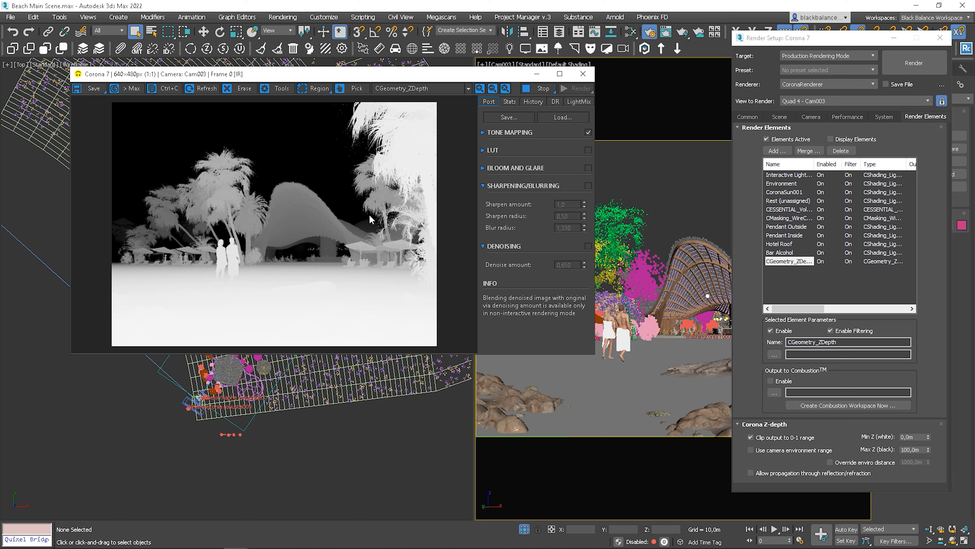
{"action": "left_click", "coordinate": [750, 438]}
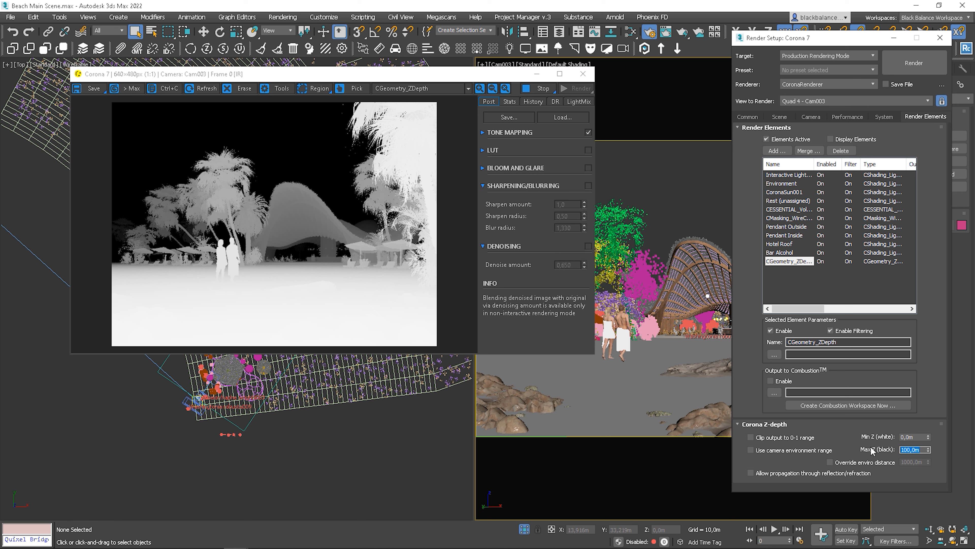
{"action": "type", "text": "200,0m"}
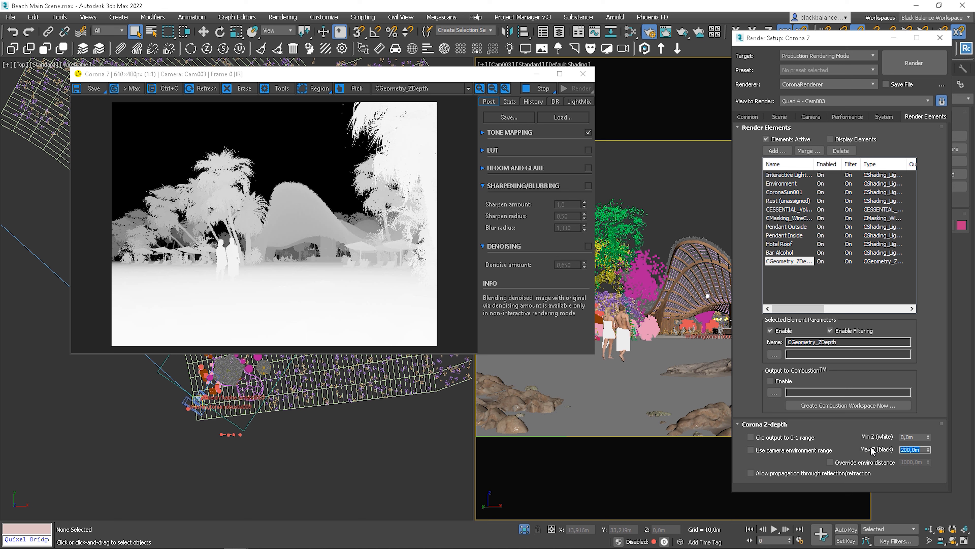
{"action": "type", "text": "500"}
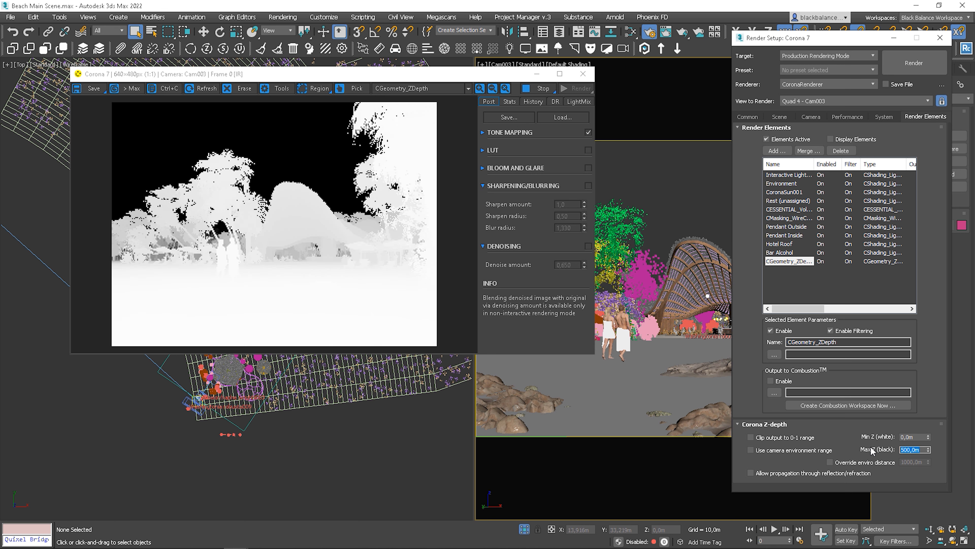
{"action": "type", "text": "1000"}
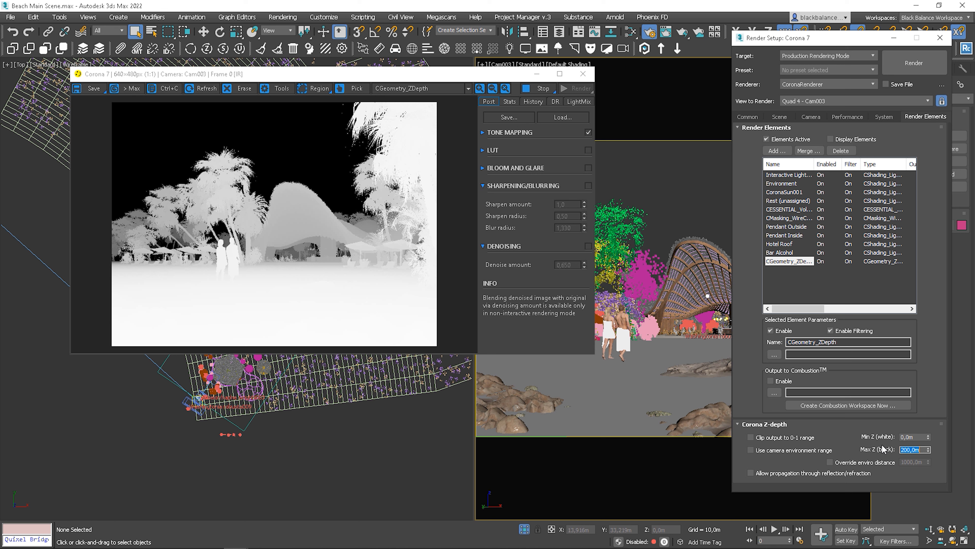
Step: Set Min Z to 50 m, then switch the Z-depth pass to use the camera environment range
{"action": "left_click", "coordinate": [912, 436]}
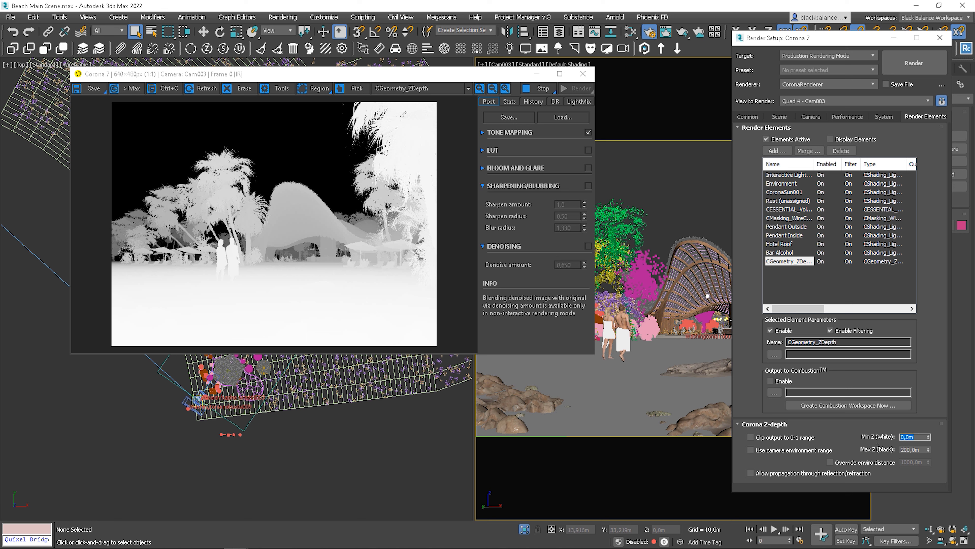
{"action": "type", "text": "50,0m"}
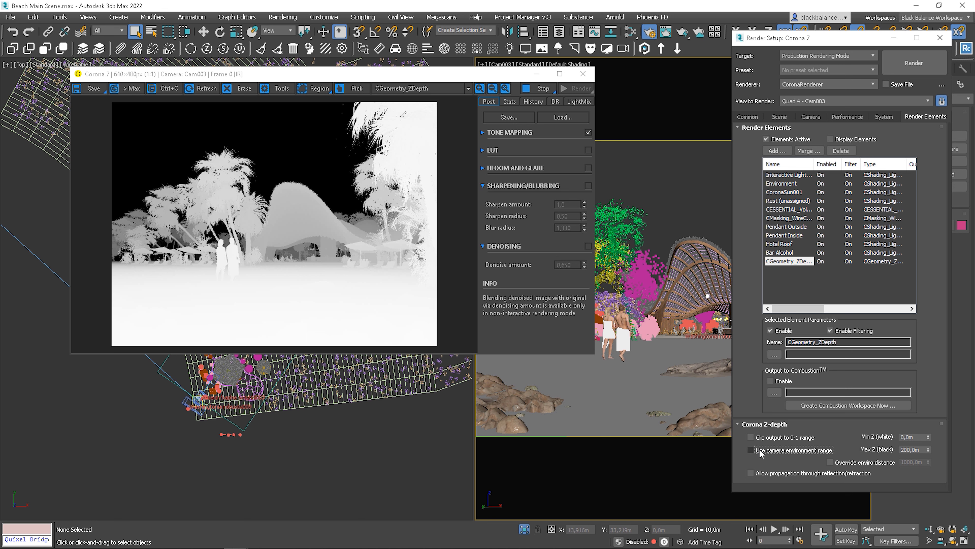
{"action": "left_click", "coordinate": [751, 449]}
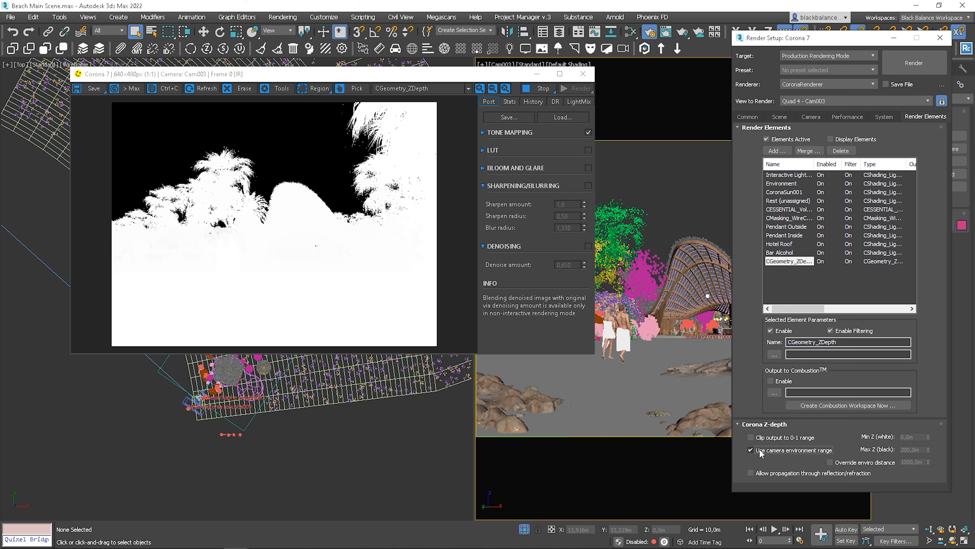
{"action": "left_click", "coordinate": [751, 450]}
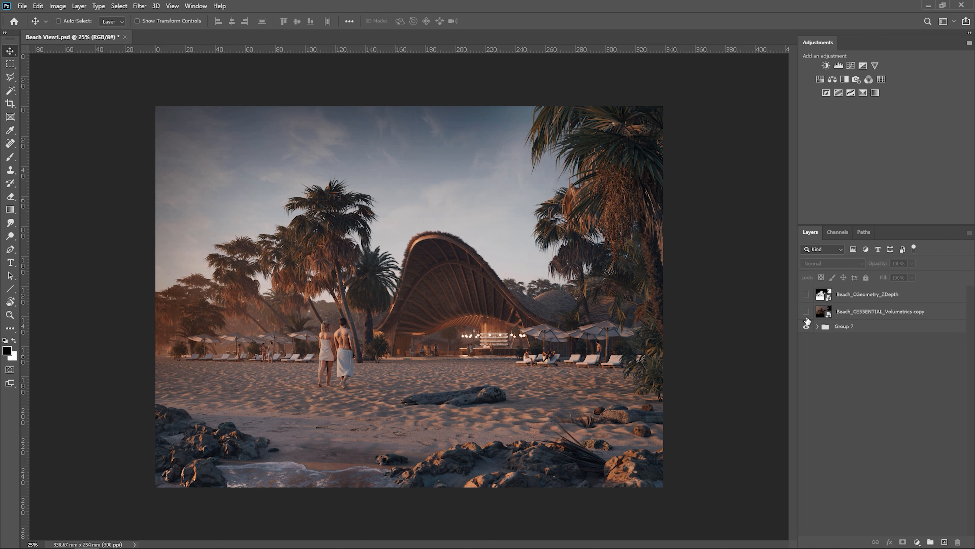
Step: Show the Beach_CESSENTIAL_Volumetrics copy layer, then switch to the Beach_CGeometry_ZDepth layer
{"action": "left_click", "coordinate": [807, 316]}
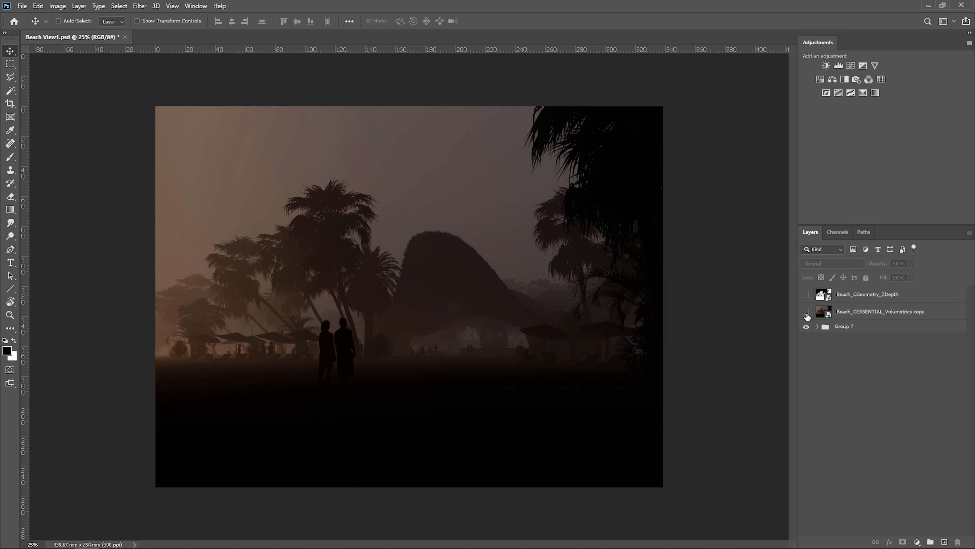
{"action": "left_click", "coordinate": [807, 294]}
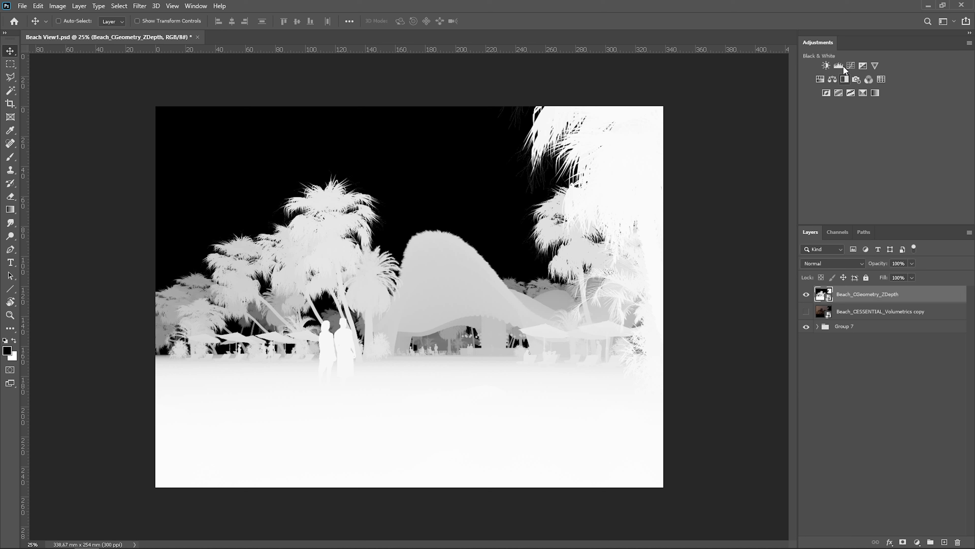
Step: Clip a Levels adjustment to the ZDepth layer and settle its midtones at 0.41
{"action": "left_click", "coordinate": [837, 65]}
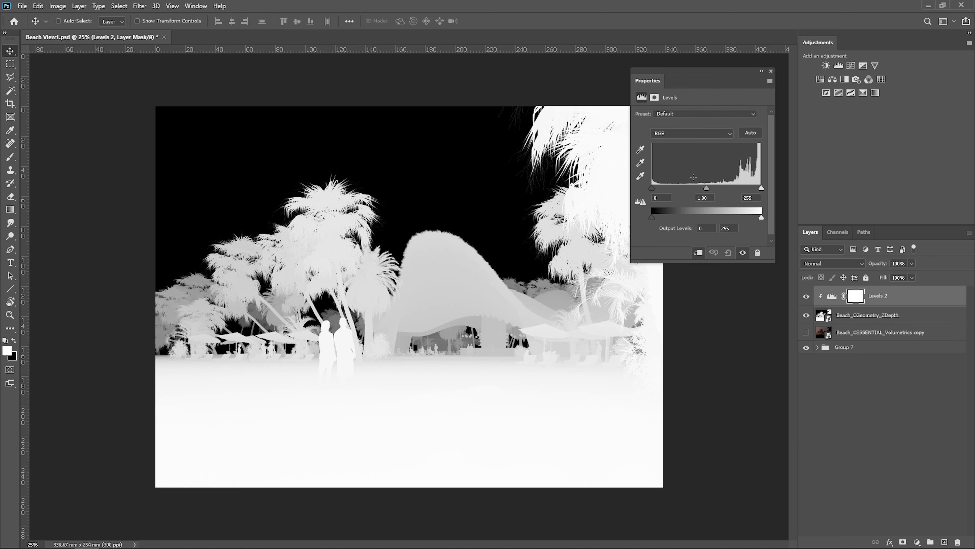
{"action": "left_click_drag", "start_coordinate": [725, 188], "coordinate": [737, 188]}
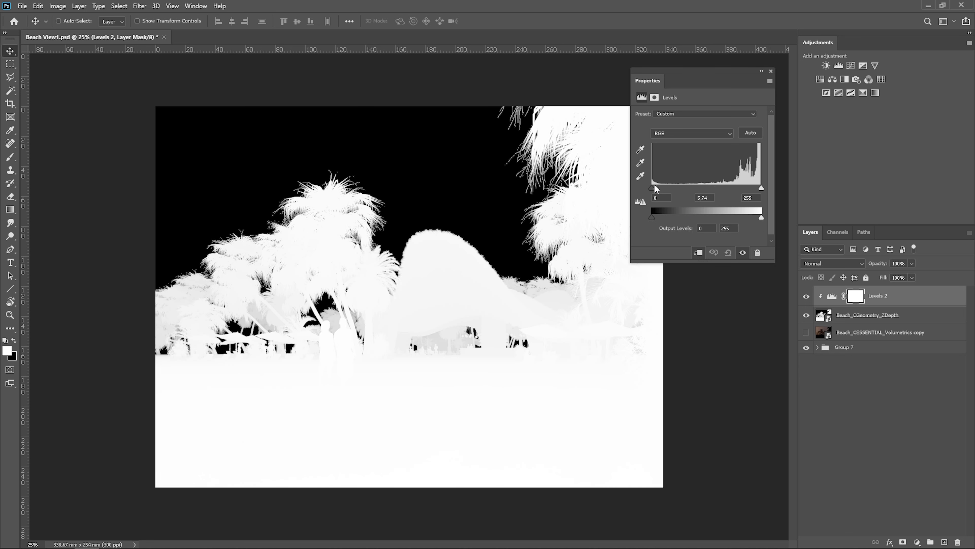
{"action": "left_click_drag", "start_coordinate": [654, 188], "coordinate": [715, 188]}
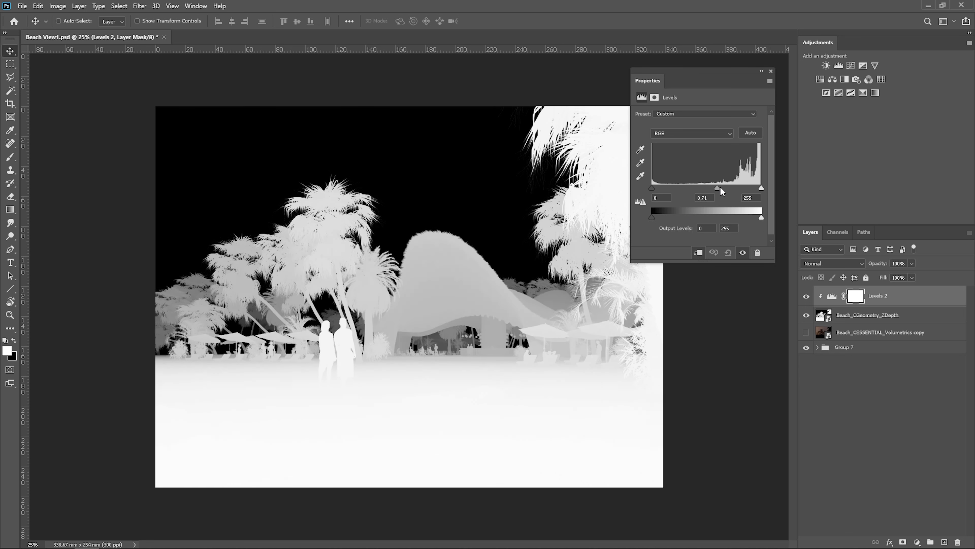
{"action": "left_click_drag", "start_coordinate": [720, 190], "coordinate": [737, 190]}
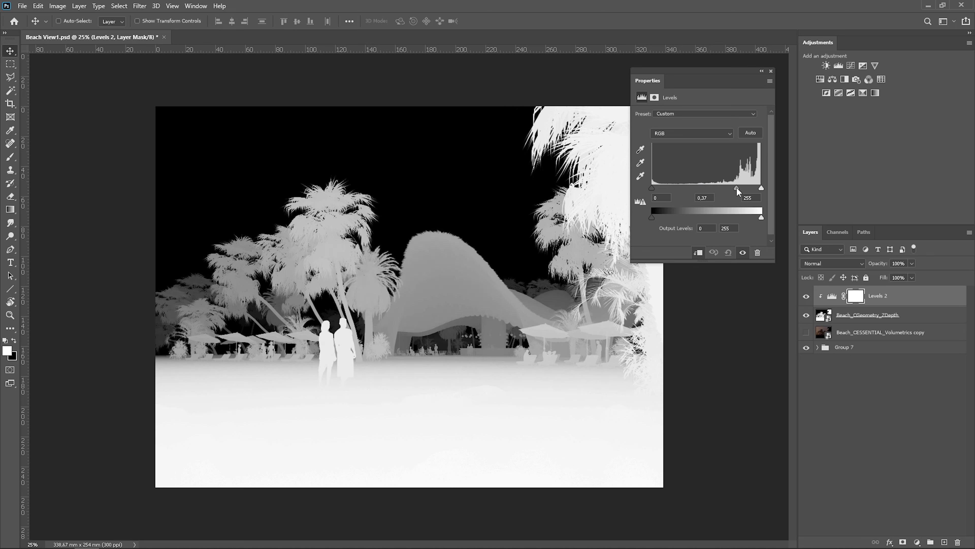
{"action": "left_click_drag", "start_coordinate": [736, 188], "coordinate": [740, 188]}
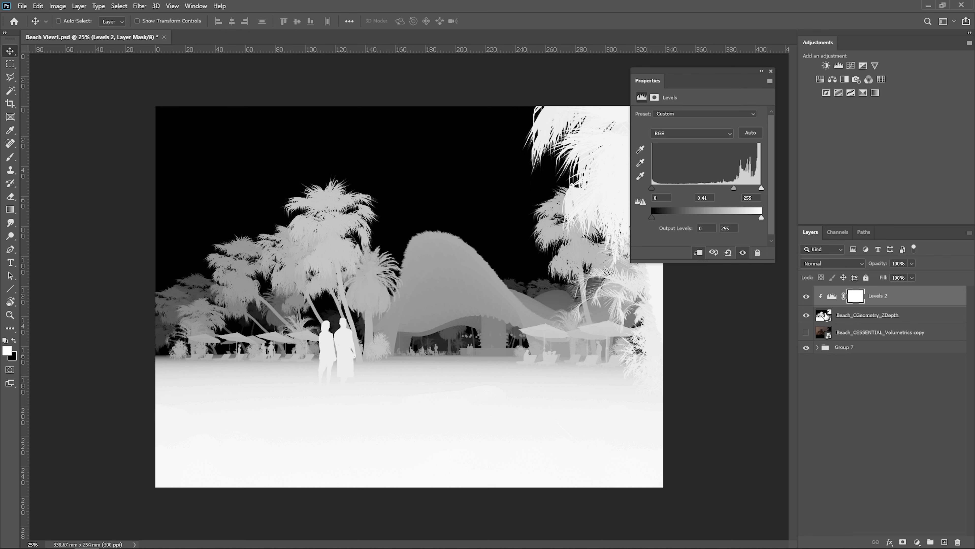
Step: Load the depth RGB channel as a selection and build orange Layer 9 with that depth mask
{"action": "left_click", "coordinate": [838, 232]}
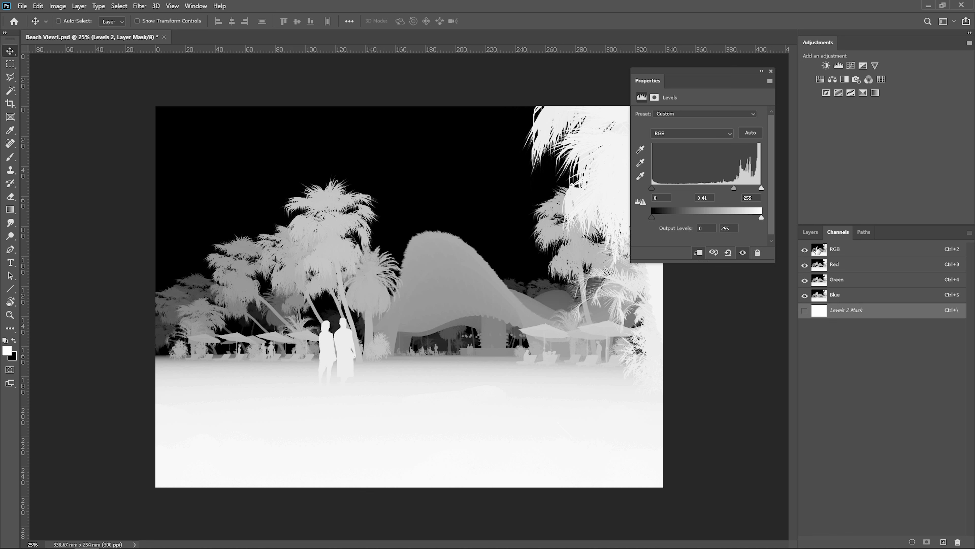
{"action": "left_click", "coordinate": [58, 20]}
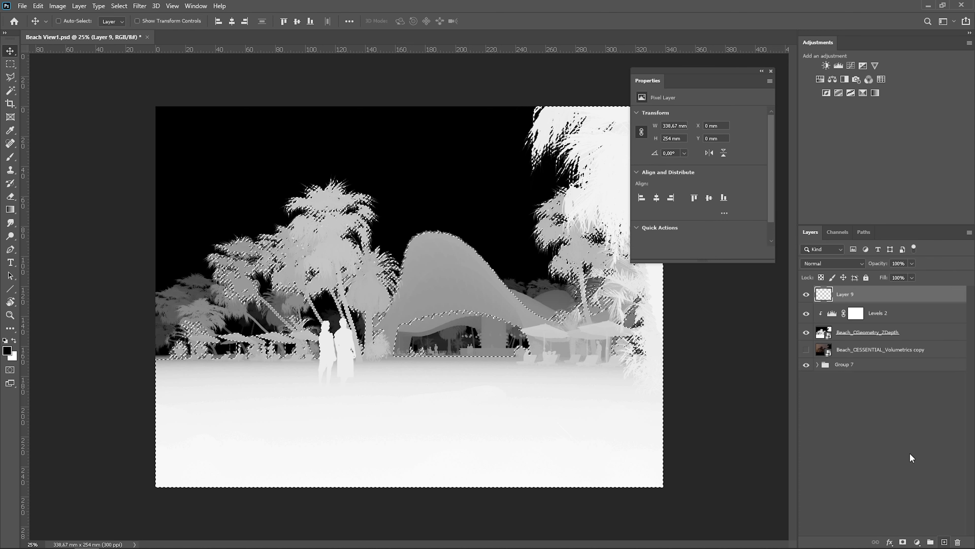
{"action": "left_click", "coordinate": [10, 350]}
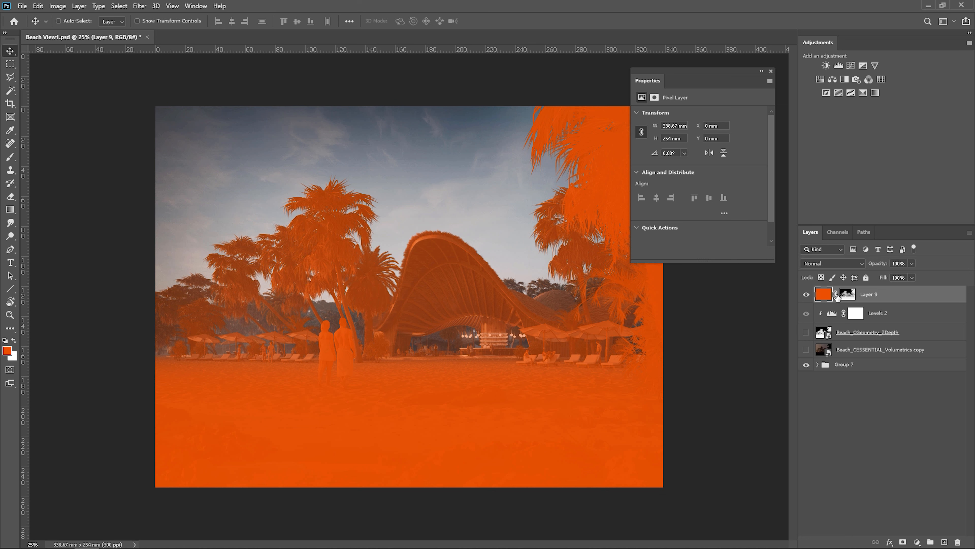
{"action": "left_click", "coordinate": [846, 293]}
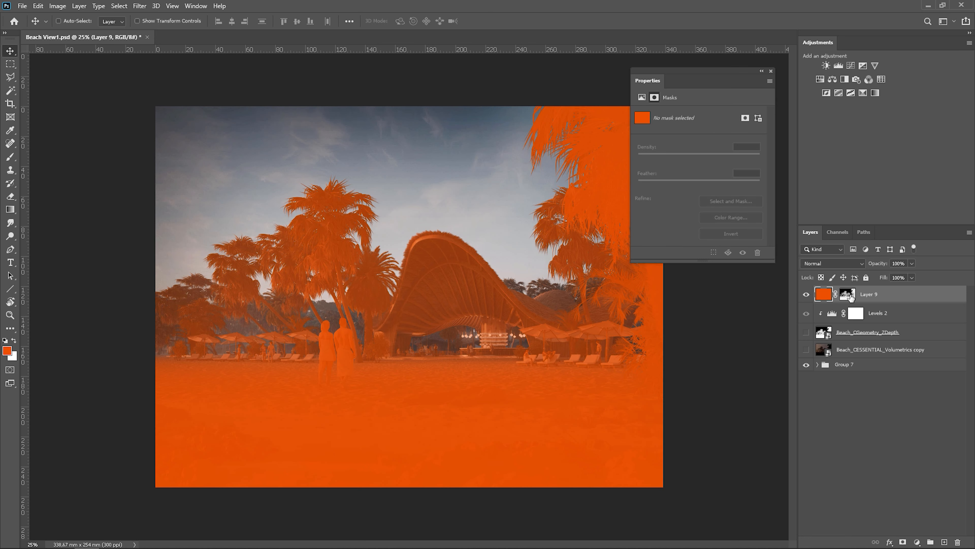
{"action": "left_click", "coordinate": [846, 294]}
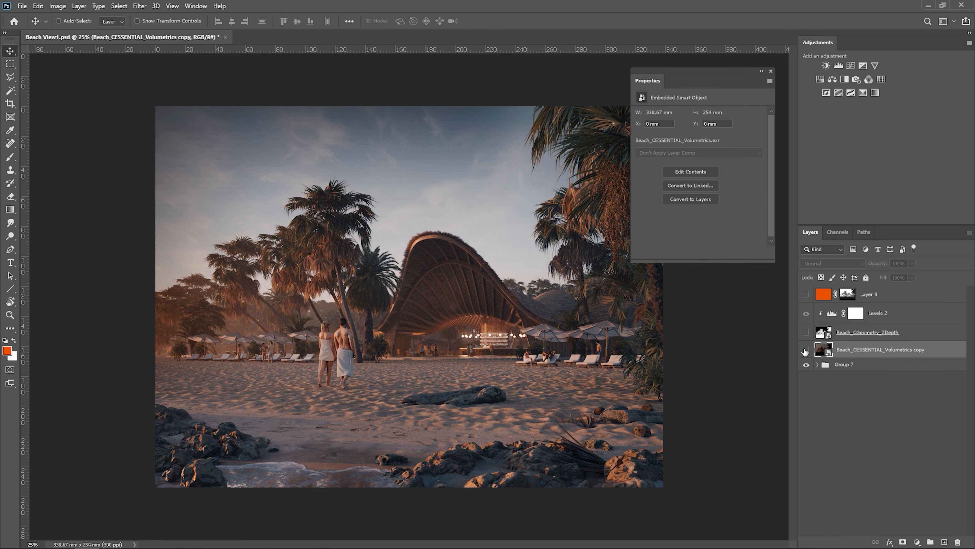
Step: Show the volumetric fog layer in Screen mode and copy the depth mask onto it
{"action": "left_click", "coordinate": [832, 263]}
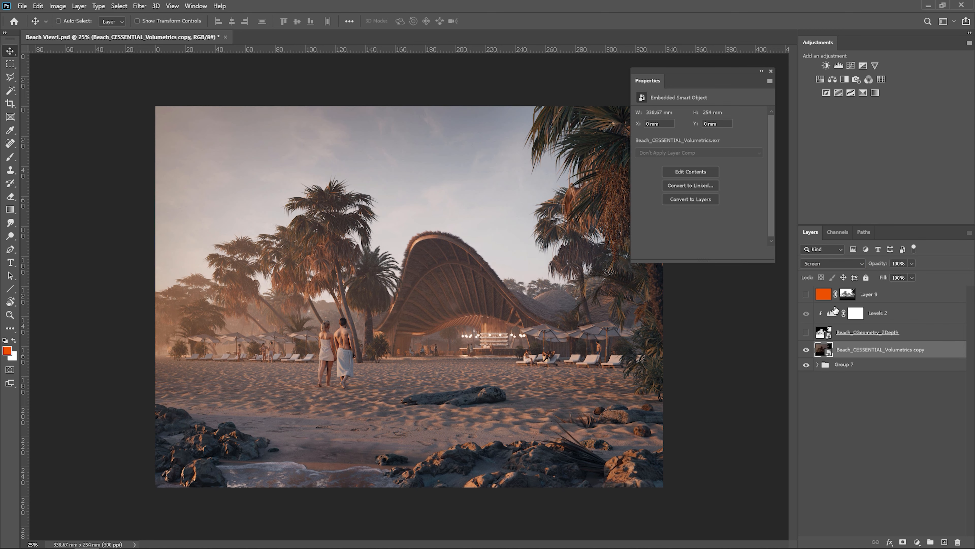
{"action": "left_click", "coordinate": [847, 349]}
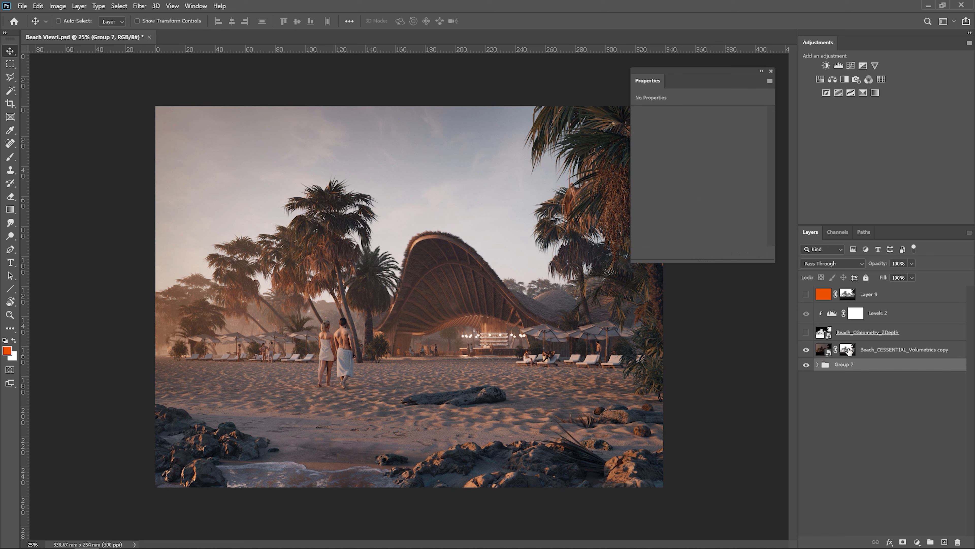
{"action": "mouse_move", "coordinate": [853, 353]}
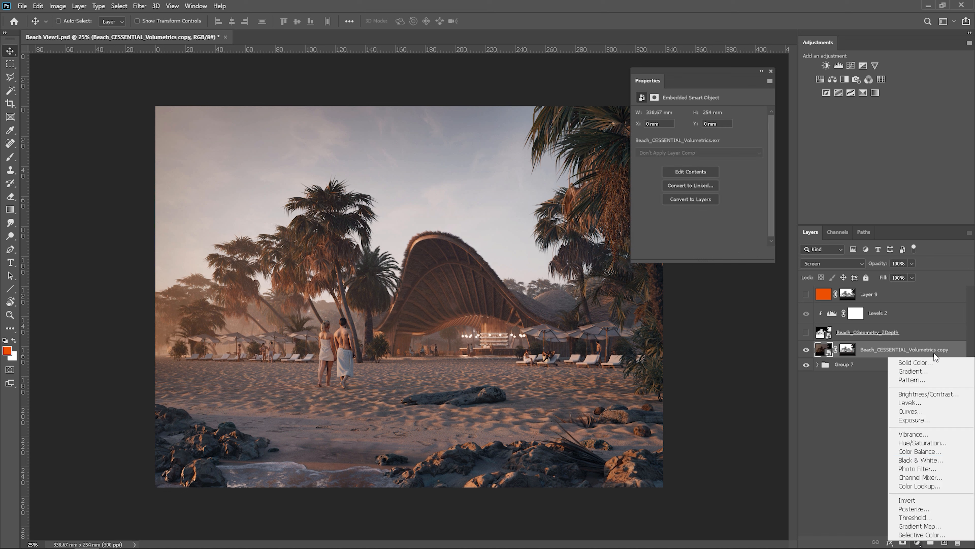
Step: Create a Solid Color fill in pale grey, then warm its hue to a beige fog colour
{"action": "left_click", "coordinate": [912, 362]}
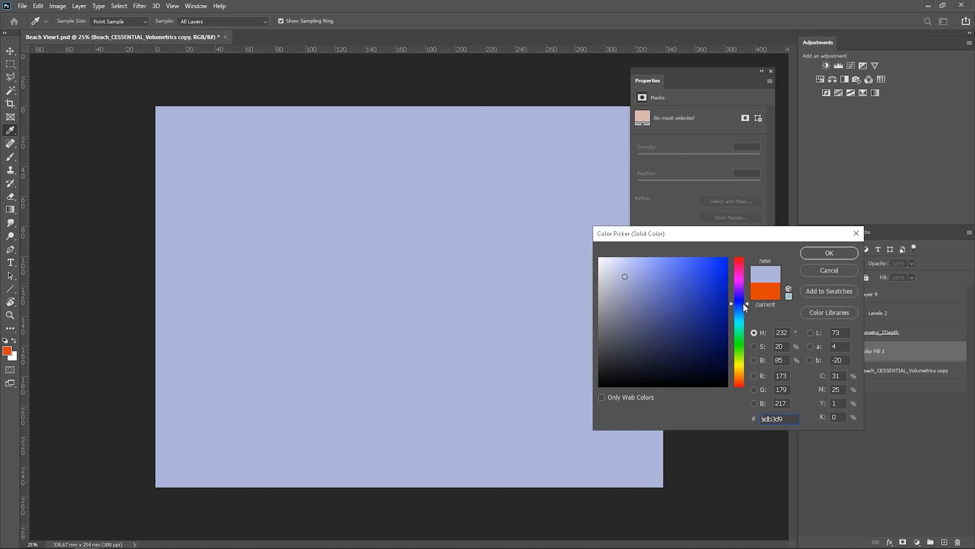
{"action": "left_click", "coordinate": [610, 282]}
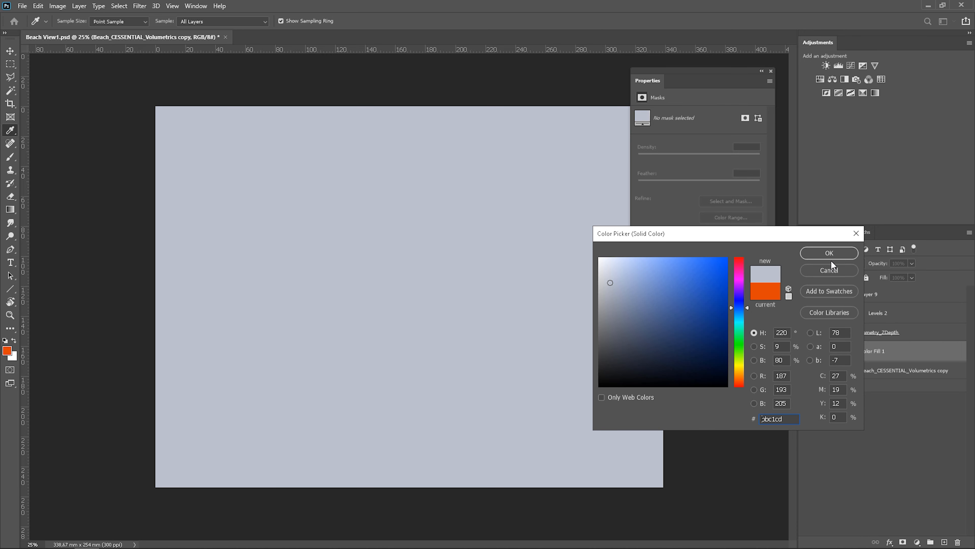
{"action": "left_click", "coordinate": [828, 252]}
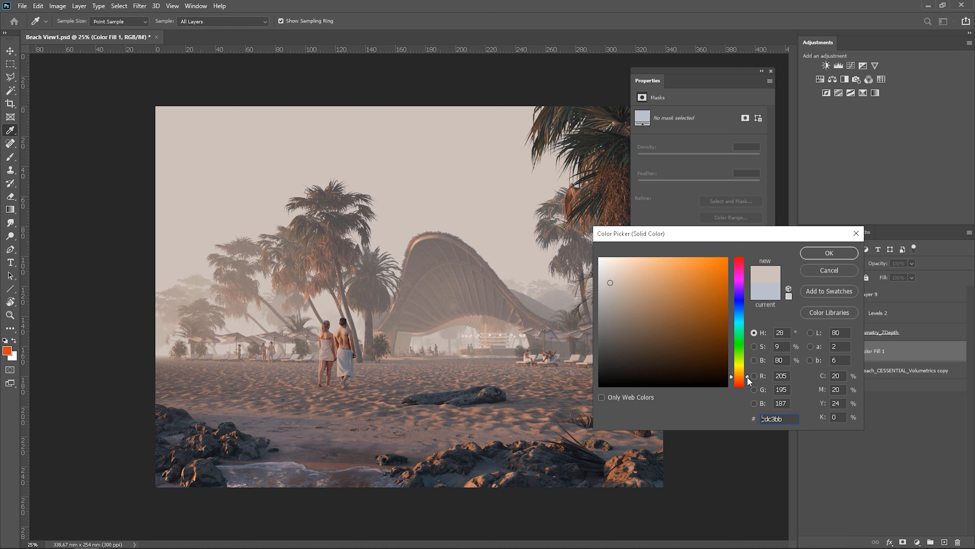
{"action": "left_click", "coordinate": [636, 296]}
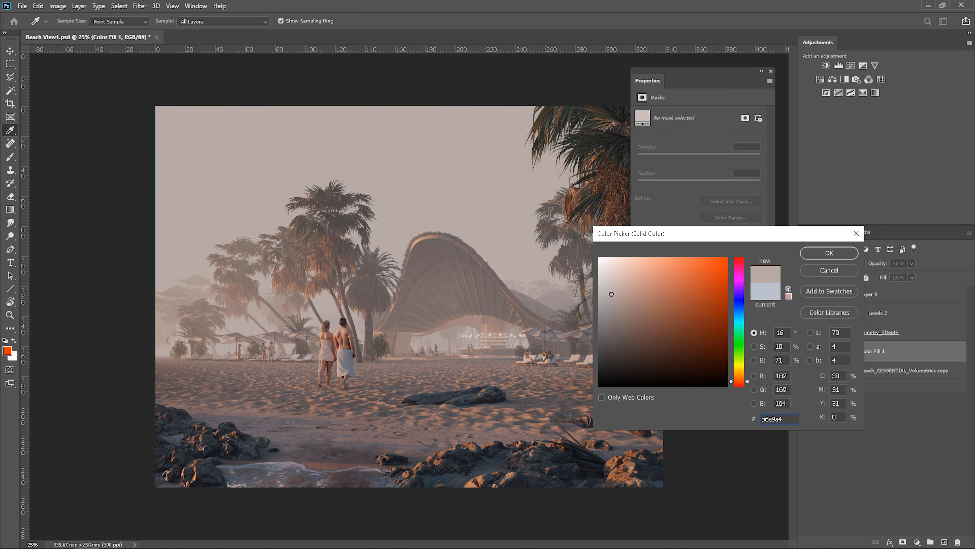
{"action": "left_click", "coordinate": [828, 253]}
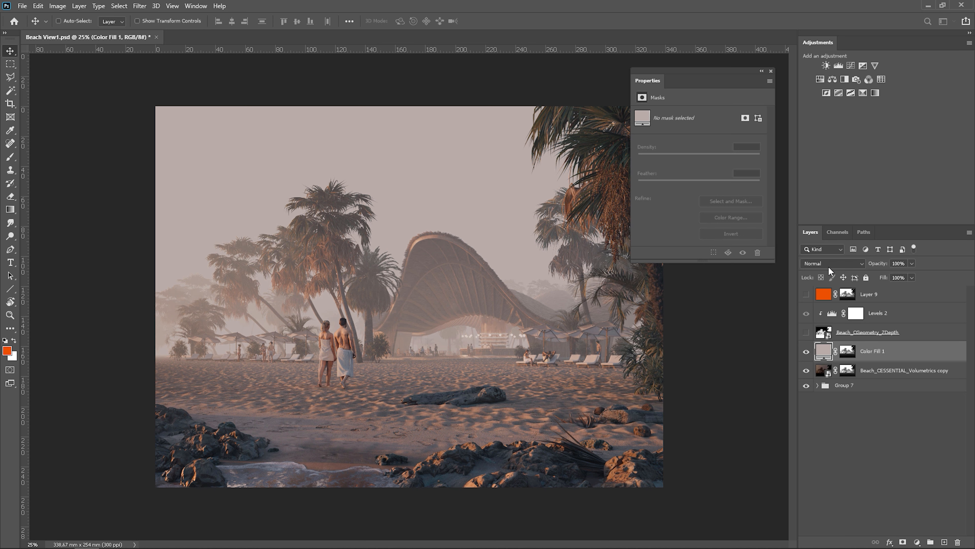
Step: Lower Color Fill 1's opacity to 25%
{"action": "left_click_drag", "start_coordinate": [915, 277], "coordinate": [875, 277]}
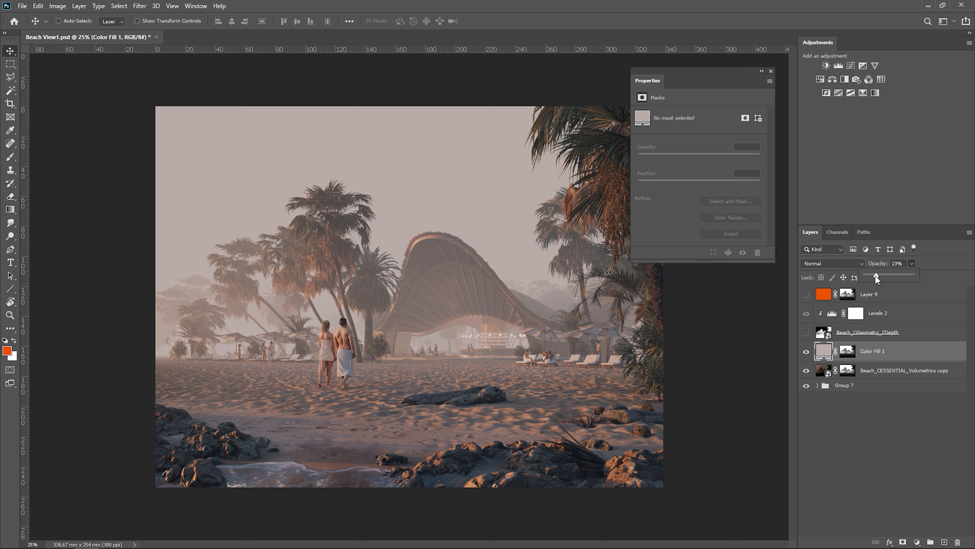
{"action": "left_click_drag", "start_coordinate": [873, 276], "coordinate": [879, 277]}
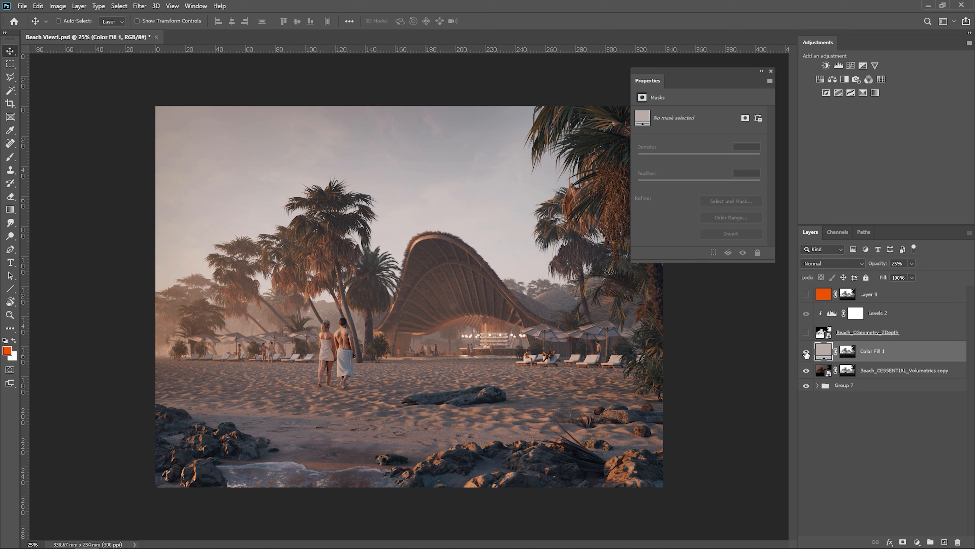
{"action": "mouse_move", "coordinate": [806, 352]}
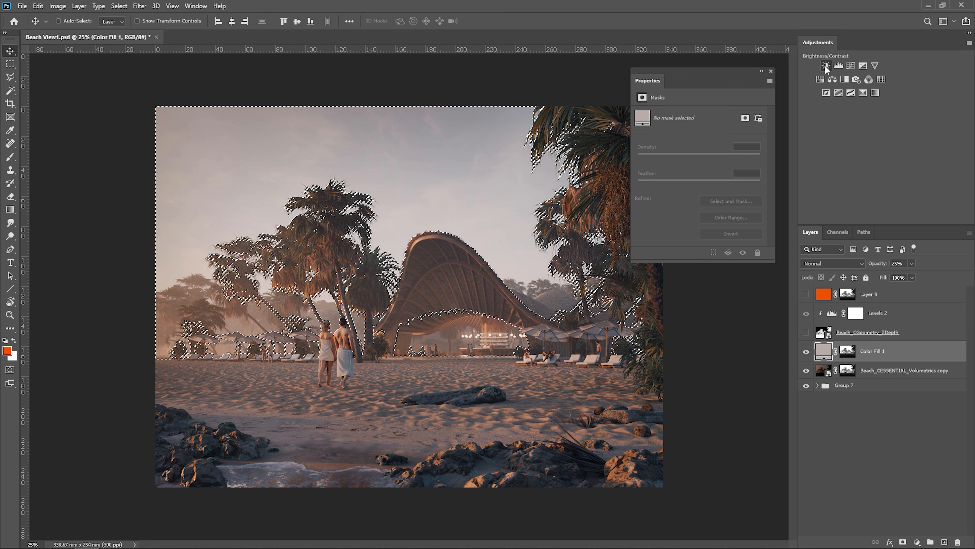
Step: Add a Brightness/Contrast adjustment with Contrast set to -28
{"action": "left_click", "coordinate": [826, 66]}
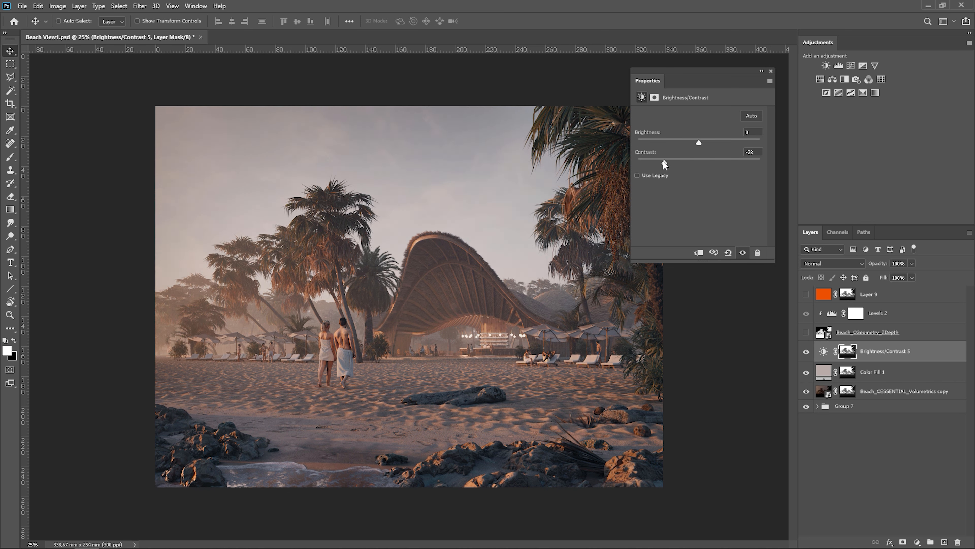
{"action": "left_click_drag", "start_coordinate": [664, 159], "coordinate": [677, 162]}
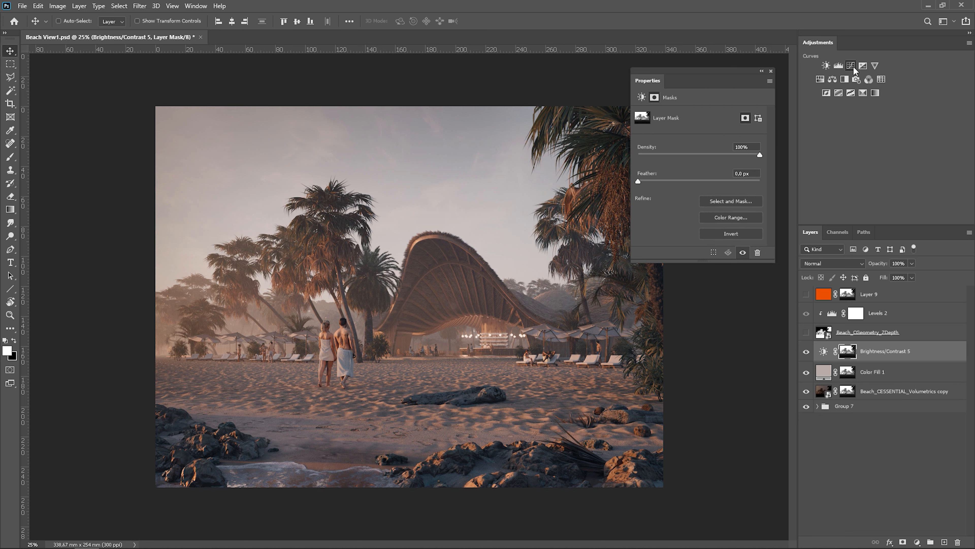
Step: Add a Curves adjustment and shape its points into an S-curve for contrast
{"action": "left_click", "coordinate": [851, 65]}
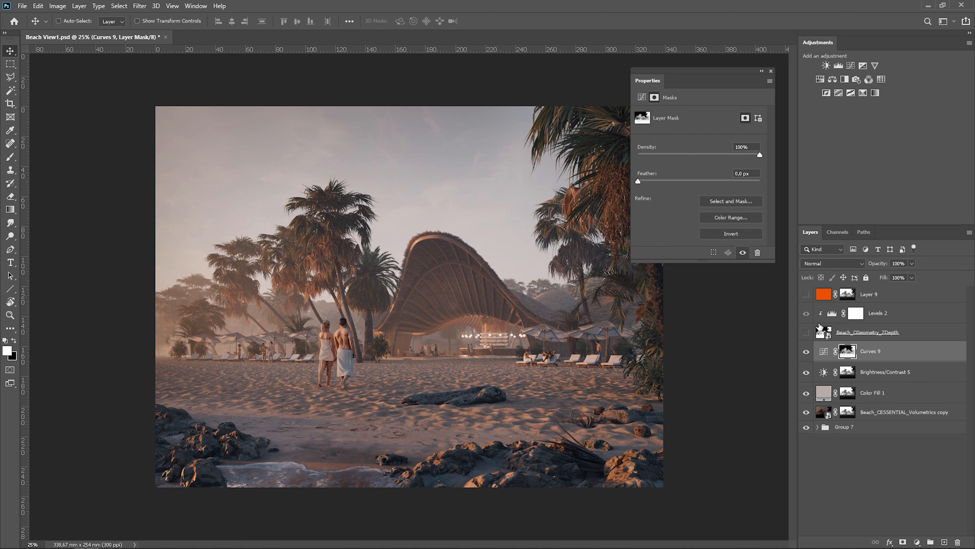
{"action": "left_click", "coordinate": [823, 351]}
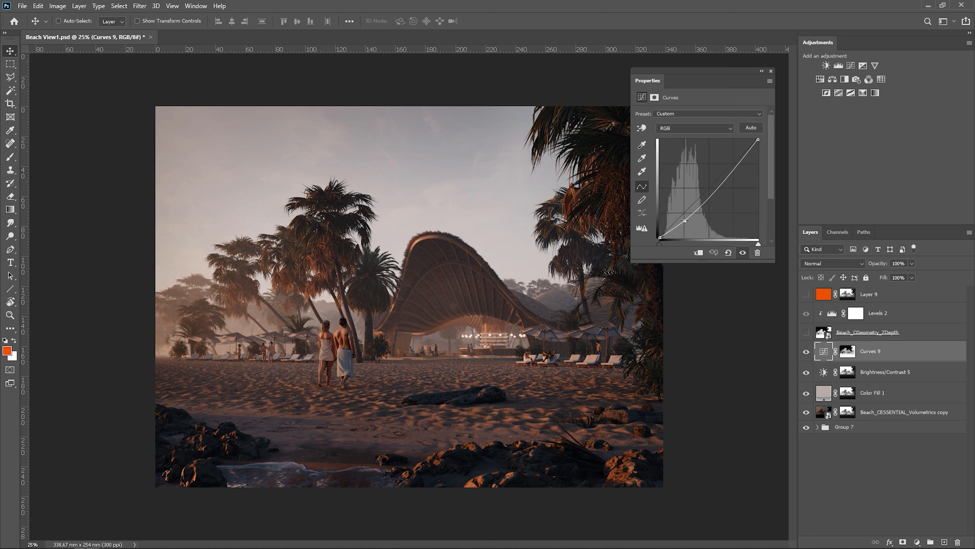
{"action": "left_click_drag", "start_coordinate": [682, 219], "coordinate": [731, 163]}
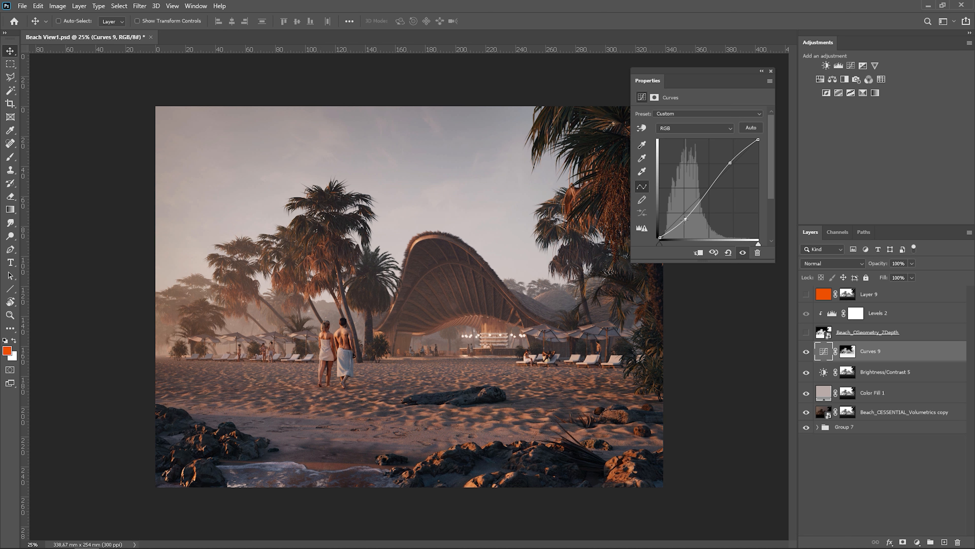
{"action": "left_click_drag", "start_coordinate": [700, 218], "coordinate": [714, 163]}
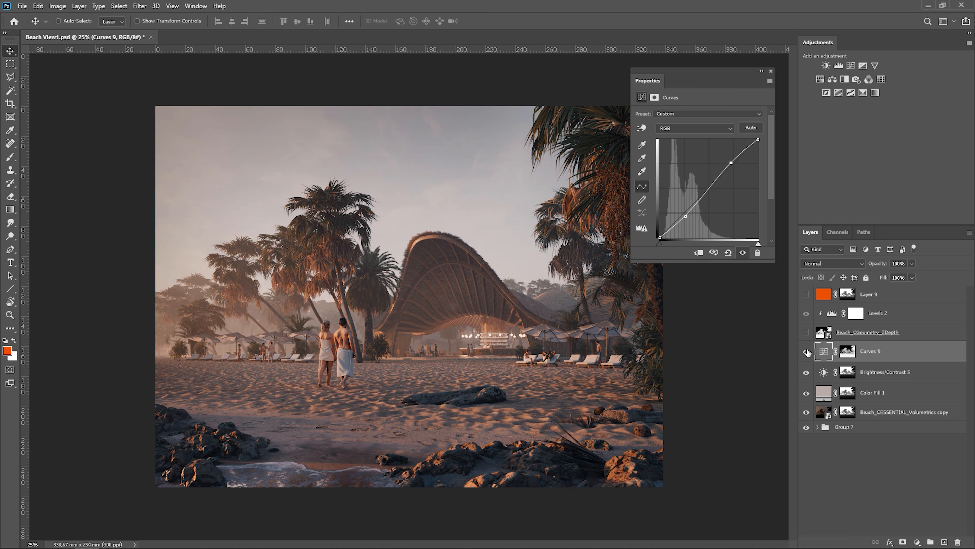
{"action": "mouse_move", "coordinate": [807, 352]}
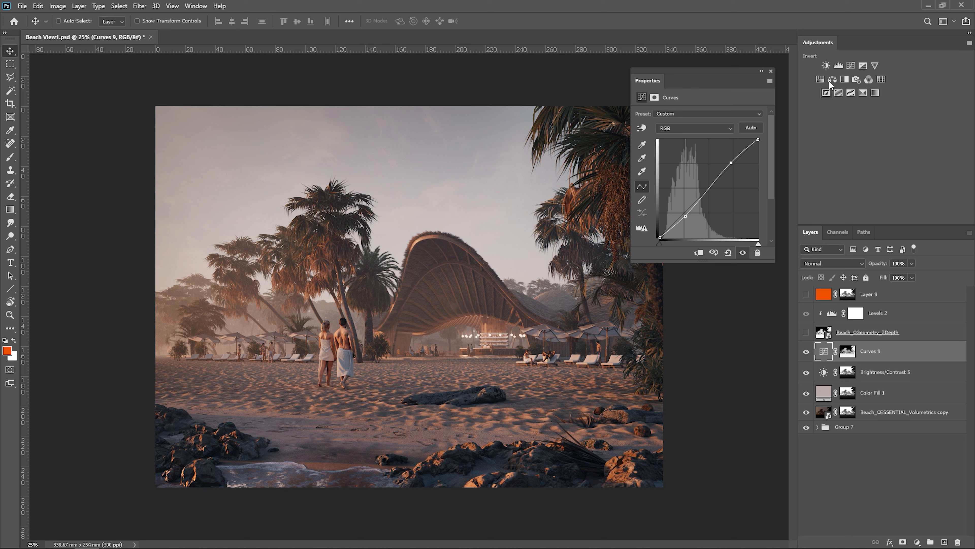
Step: Add a depth-masked Hue/Saturation adjustment and settle its Saturation at -20 after previewing full desaturation
{"action": "left_click", "coordinate": [826, 79]}
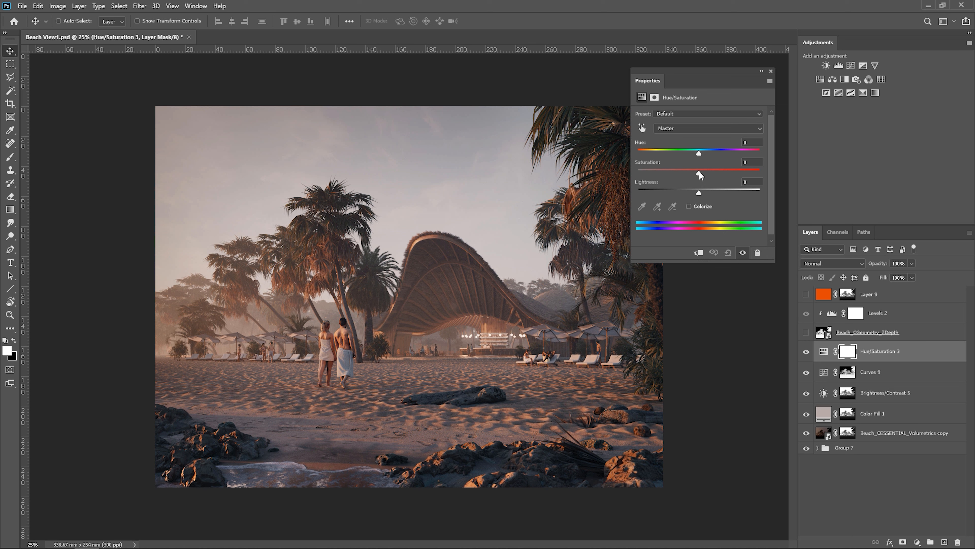
{"action": "left_click_drag", "start_coordinate": [698, 172], "coordinate": [636, 172]}
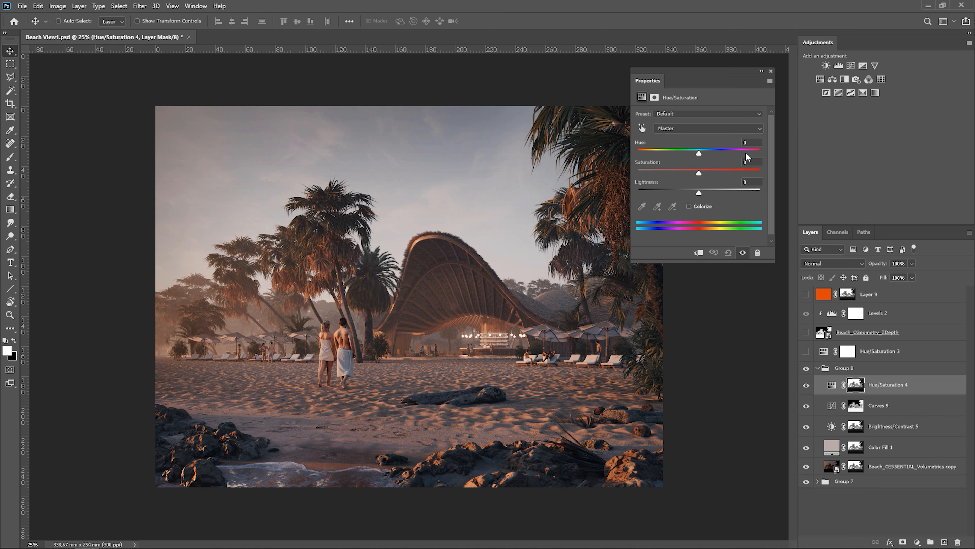
{"action": "left_click_drag", "start_coordinate": [698, 174], "coordinate": [636, 173]}
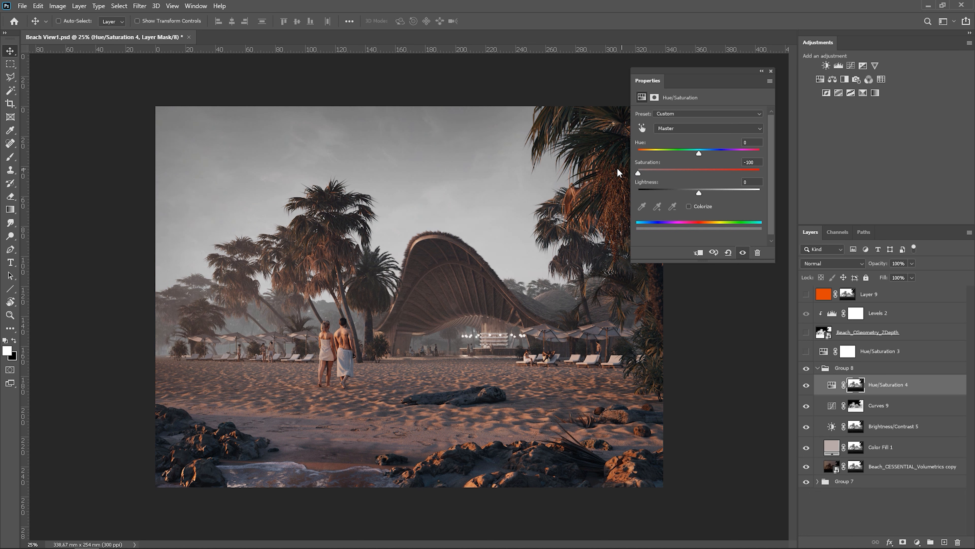
{"action": "left_click_drag", "start_coordinate": [636, 174], "coordinate": [691, 174]}
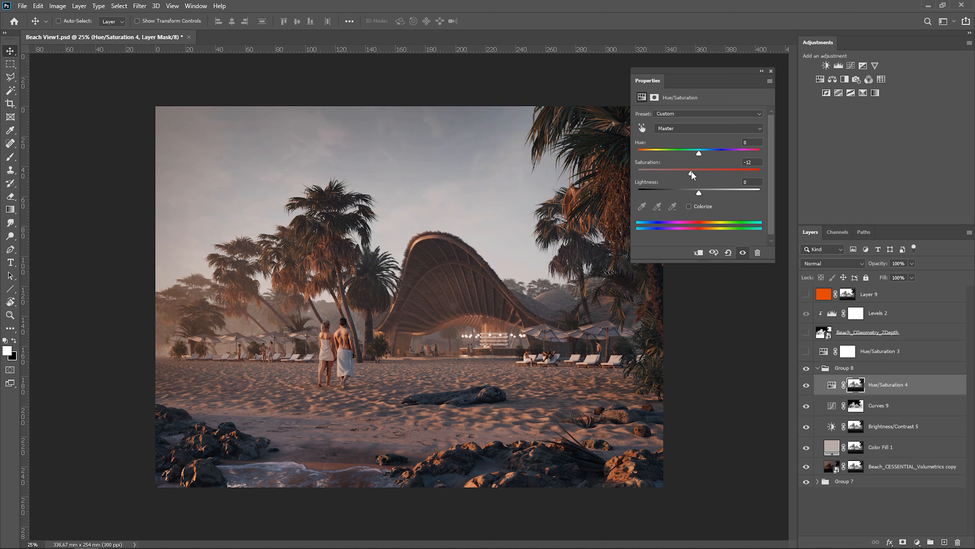
{"action": "left_click_drag", "start_coordinate": [693, 174], "coordinate": [688, 175]}
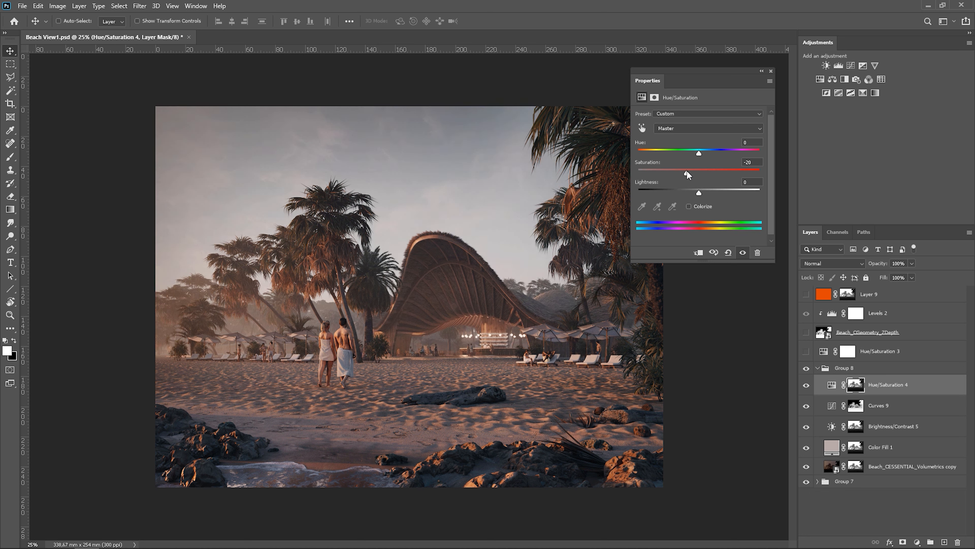
{"action": "left_click_drag", "start_coordinate": [688, 175], "coordinate": [706, 173]}
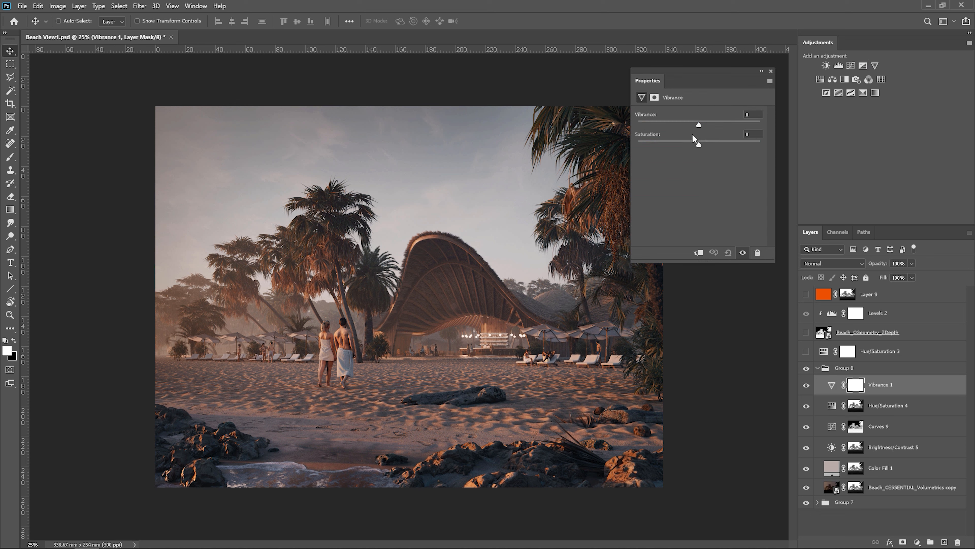
Step: Check the Vibrance layer's depth mask, set Vibrance to +12, and toggle visibility to compare
{"action": "left_click", "coordinate": [856, 384]}
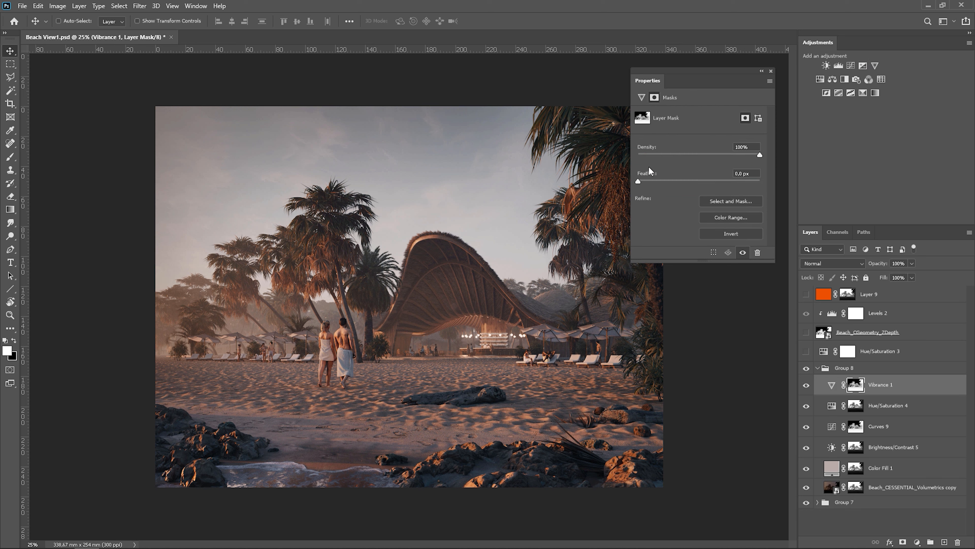
{"action": "left_click", "coordinate": [855, 384]}
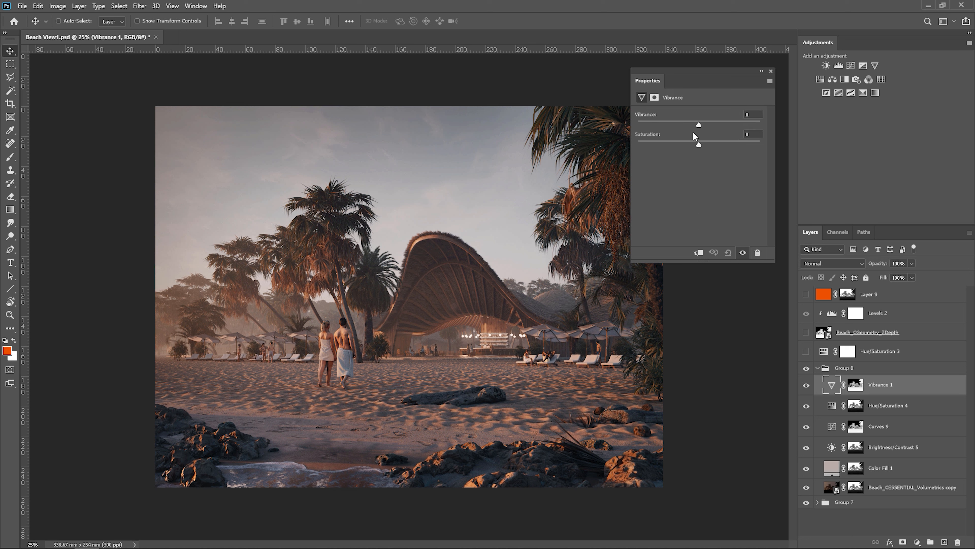
{"action": "left_click_drag", "start_coordinate": [697, 125], "coordinate": [709, 125]}
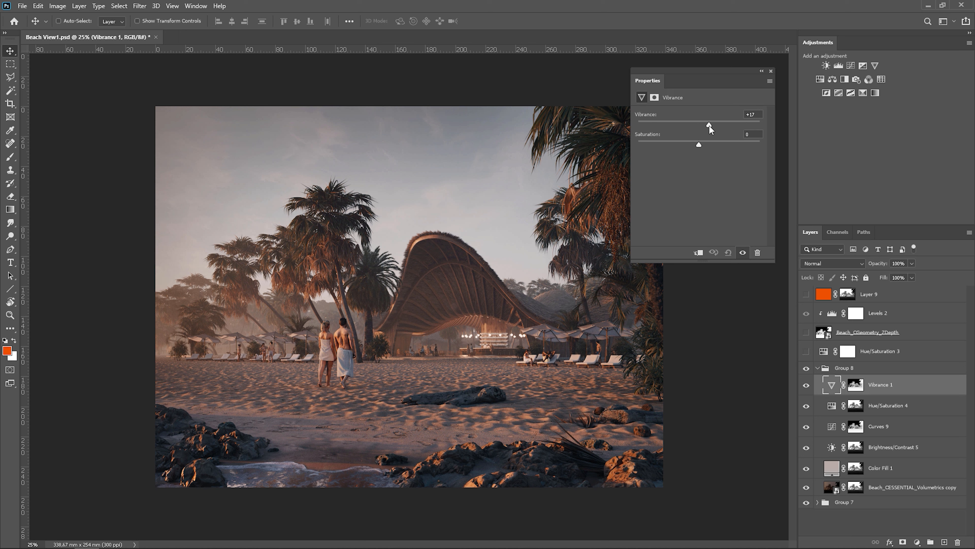
{"action": "left_click_drag", "start_coordinate": [711, 125], "coordinate": [706, 125]}
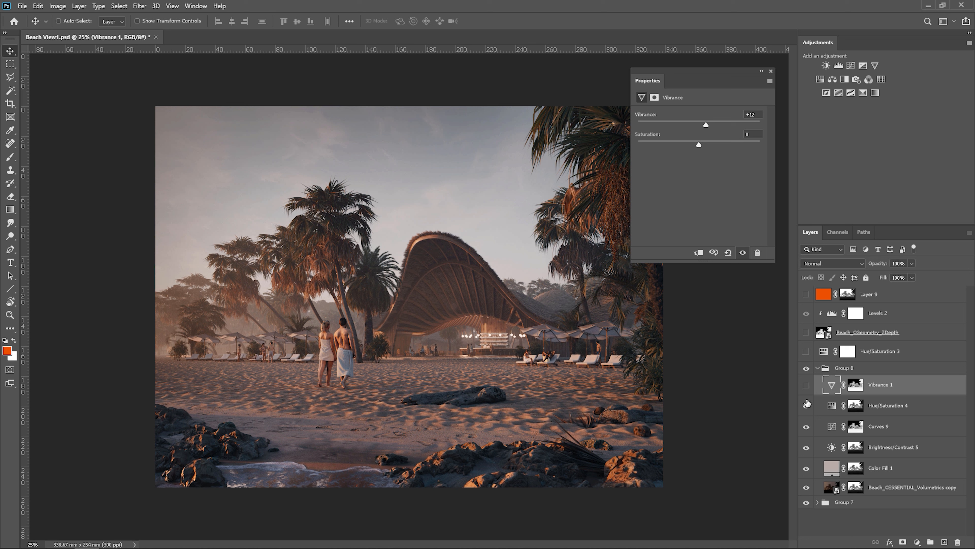
{"action": "left_click", "coordinate": [806, 406]}
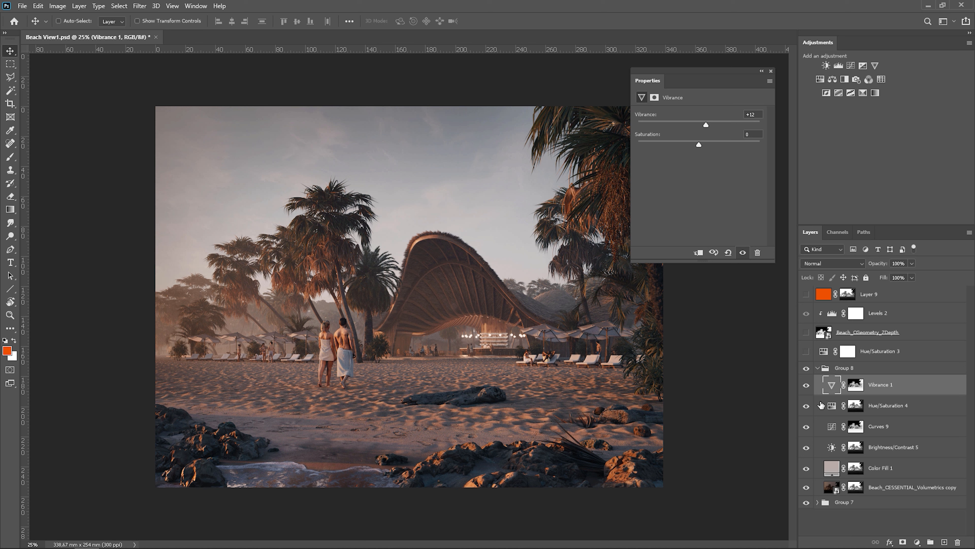